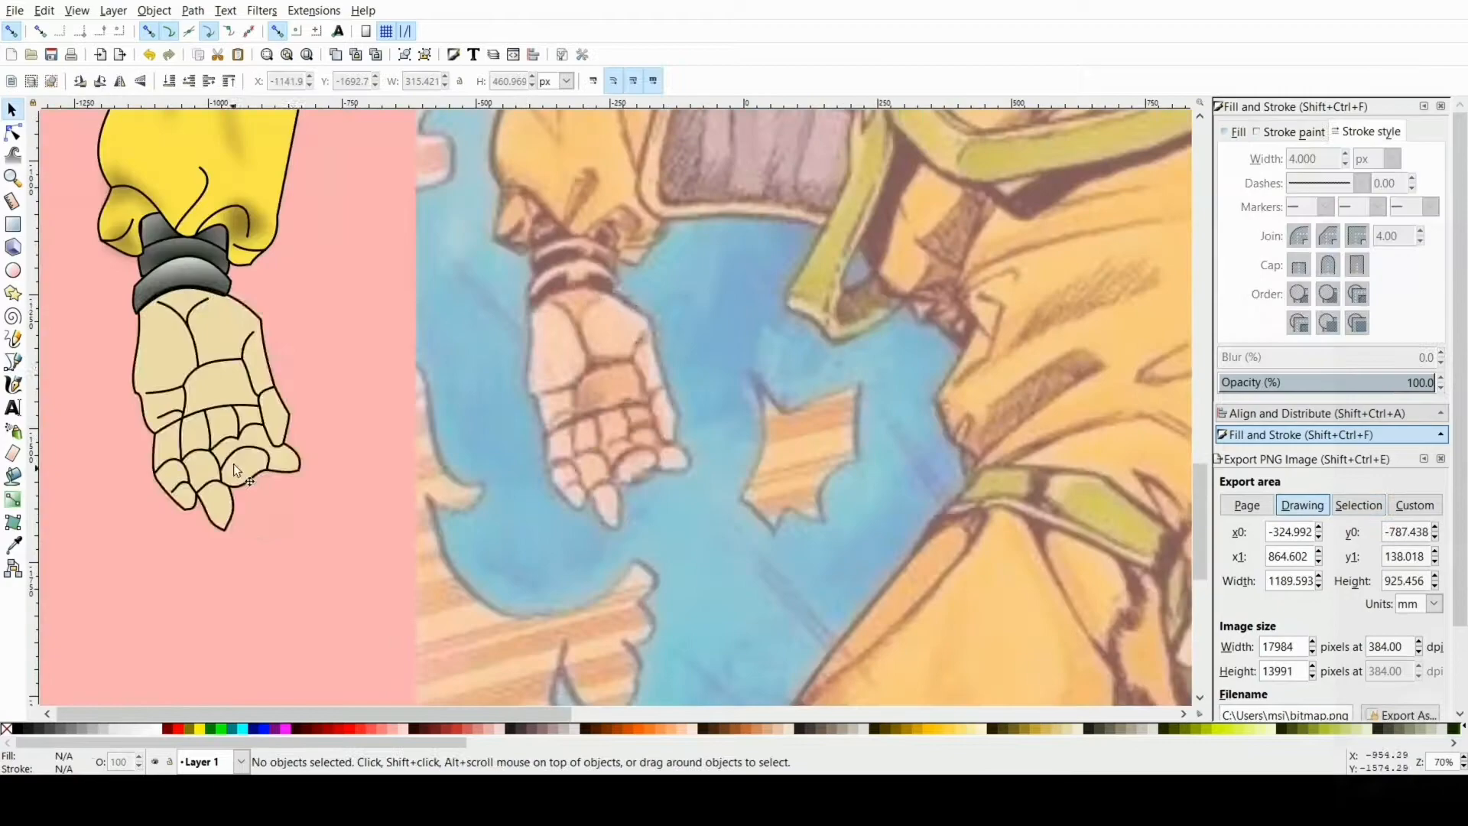
Place an outline point along the yellow figure's hair spikes with the Bezier pen
left_click(234, 440)
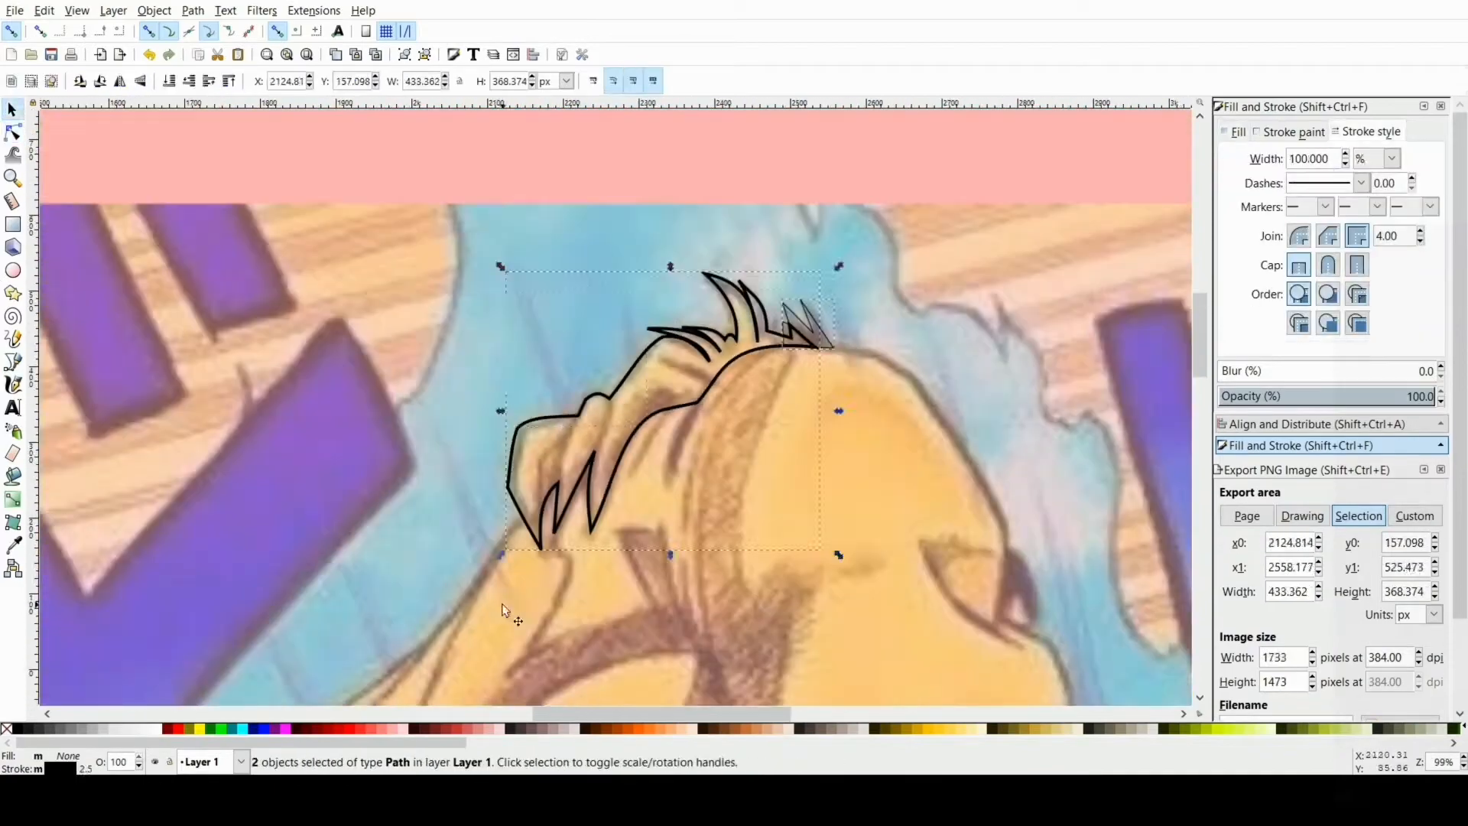
Draw the chest strap path and fill it with a green palette swatch
left_click(13, 131)
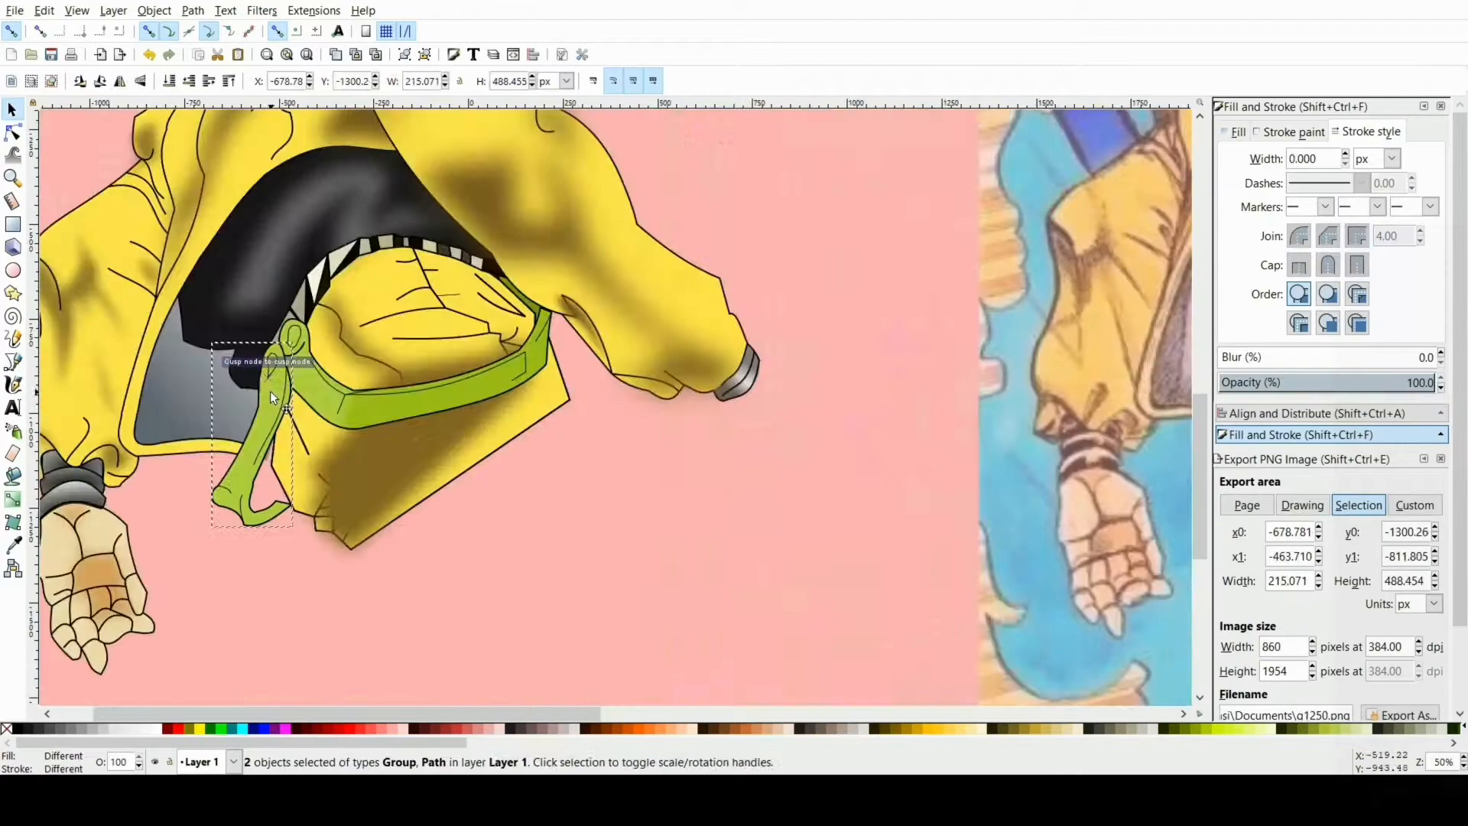
left_click(1301, 504)
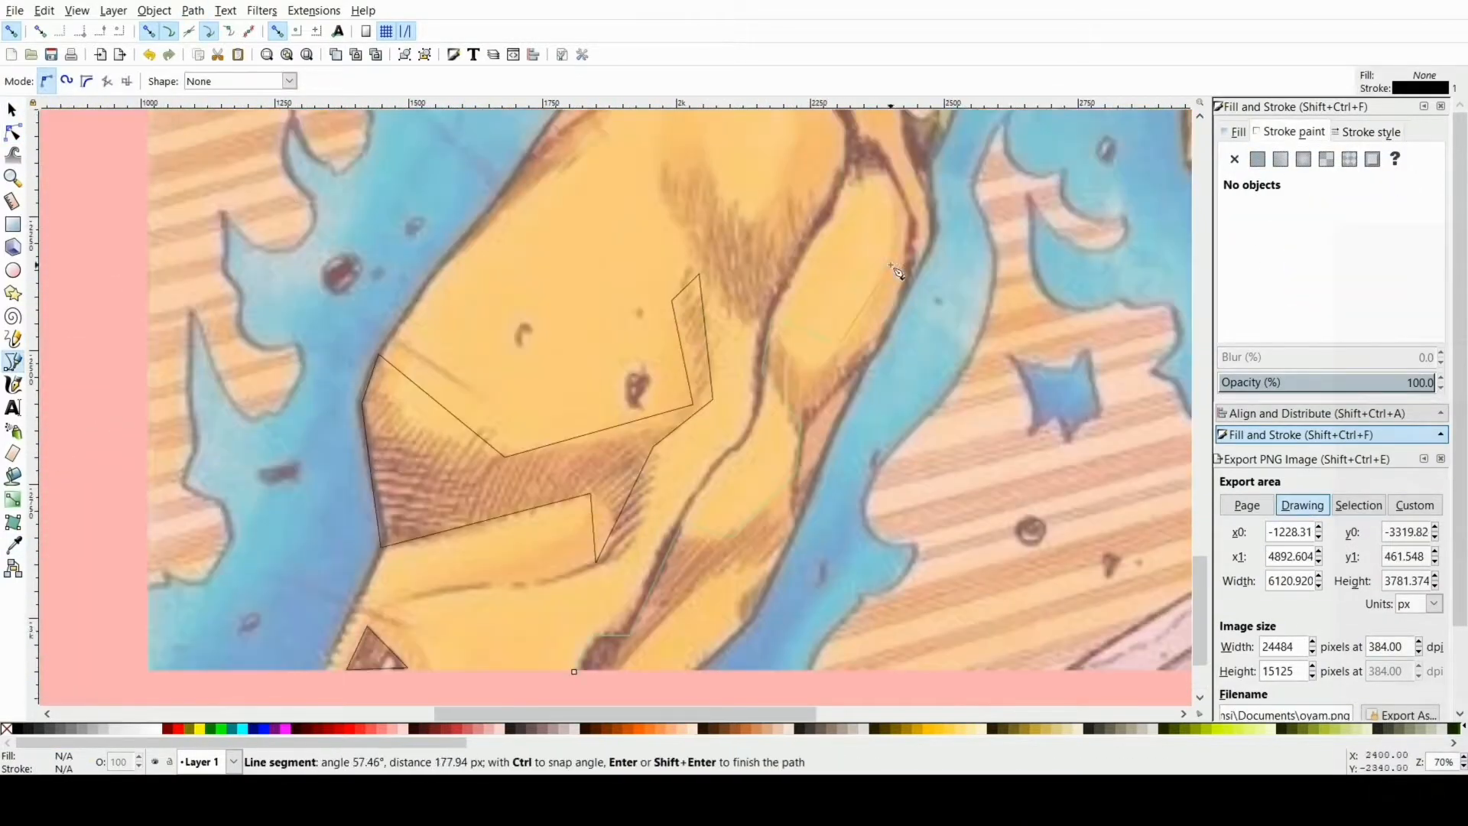
Place points along the leg contour for a 6 px black outline
left_click(13, 109)
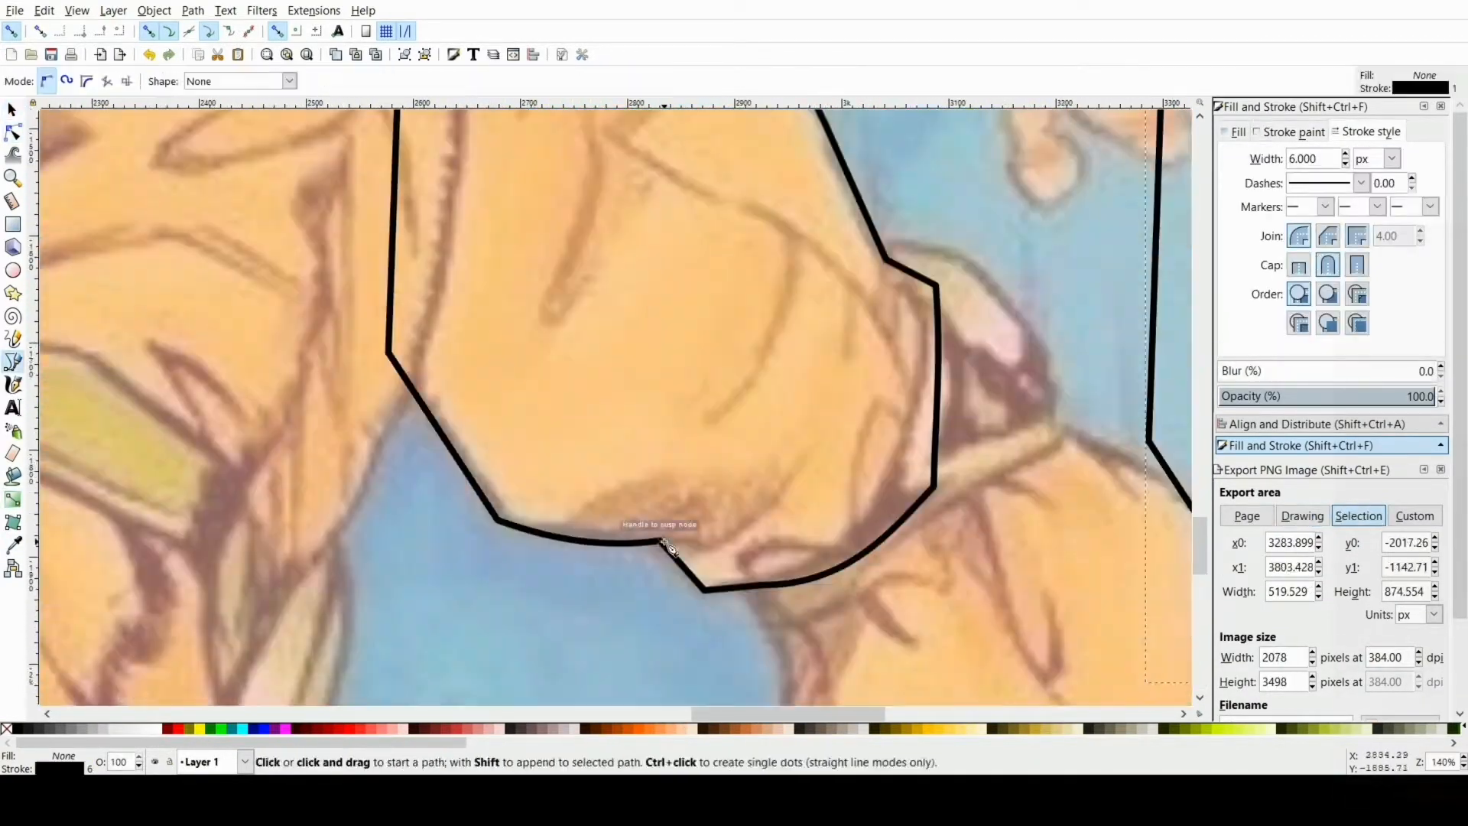
left_click(13, 110)
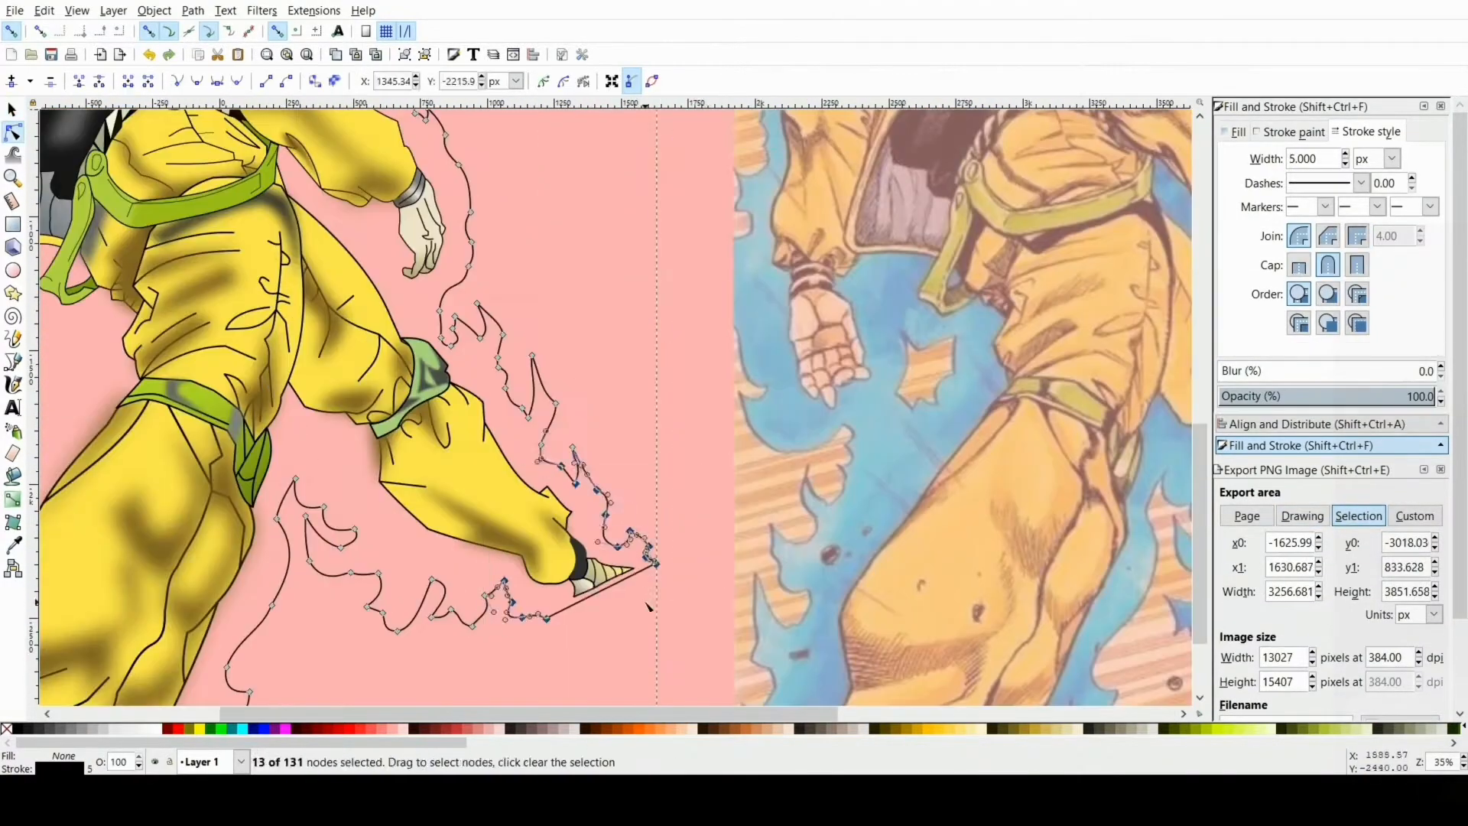
Zoom into the reference beside the hand to trace the aura edge
left_click(13, 359)
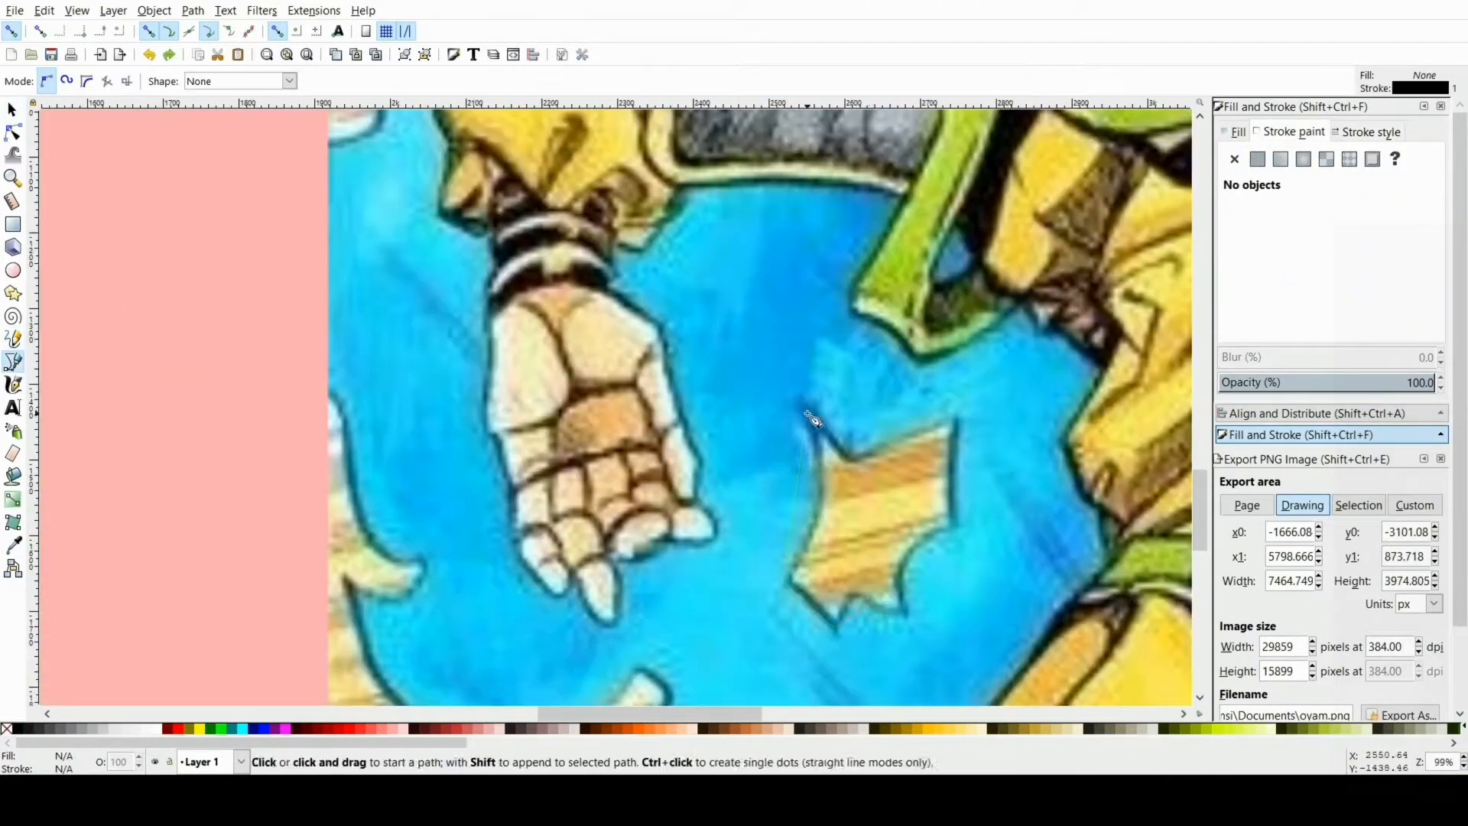
scroll("down", 3)
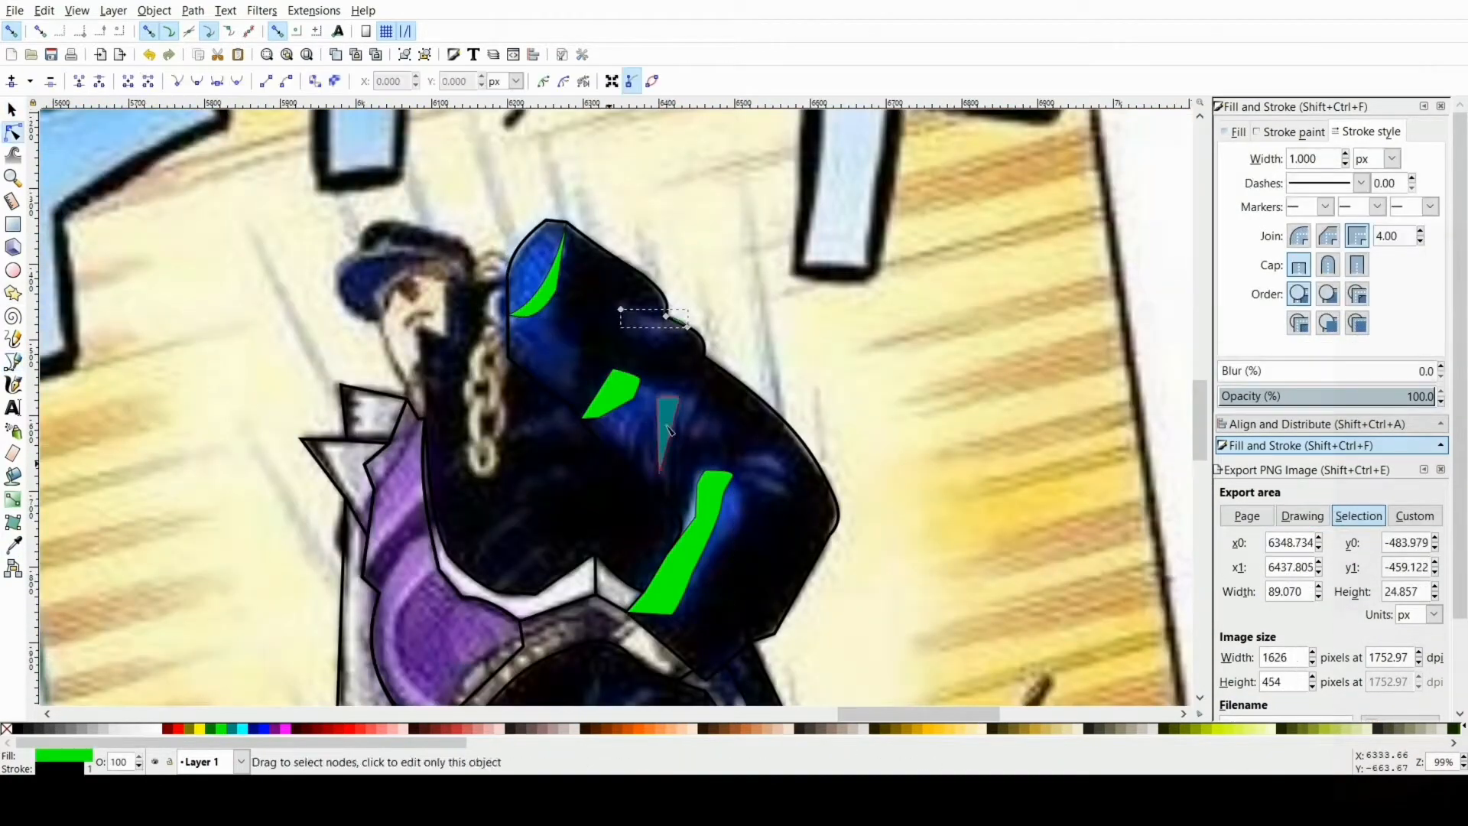
left_click(13, 363)
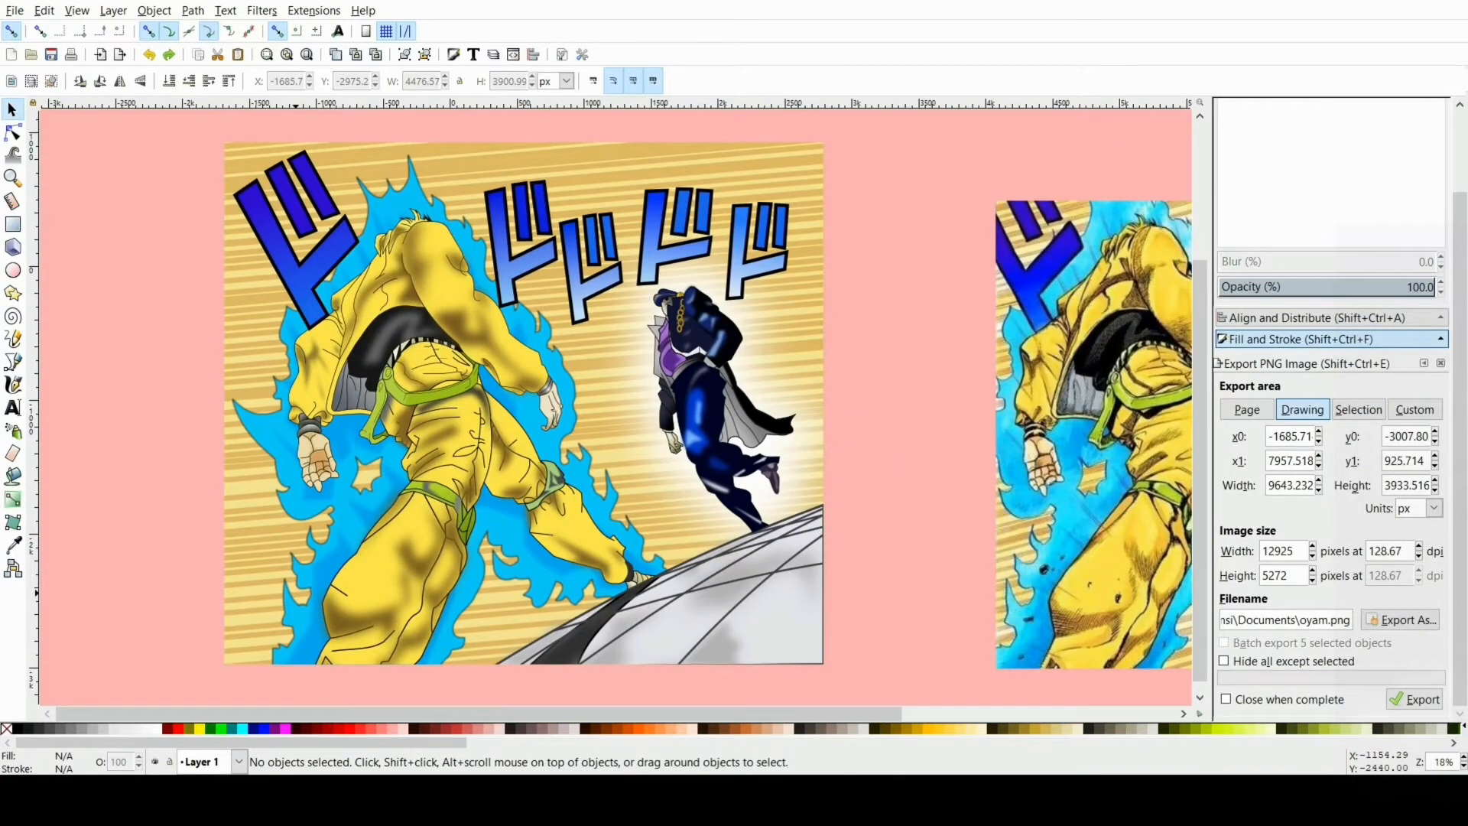
Export the selected drawing to osyam.png in the Documents folder
left_click(1422, 709)
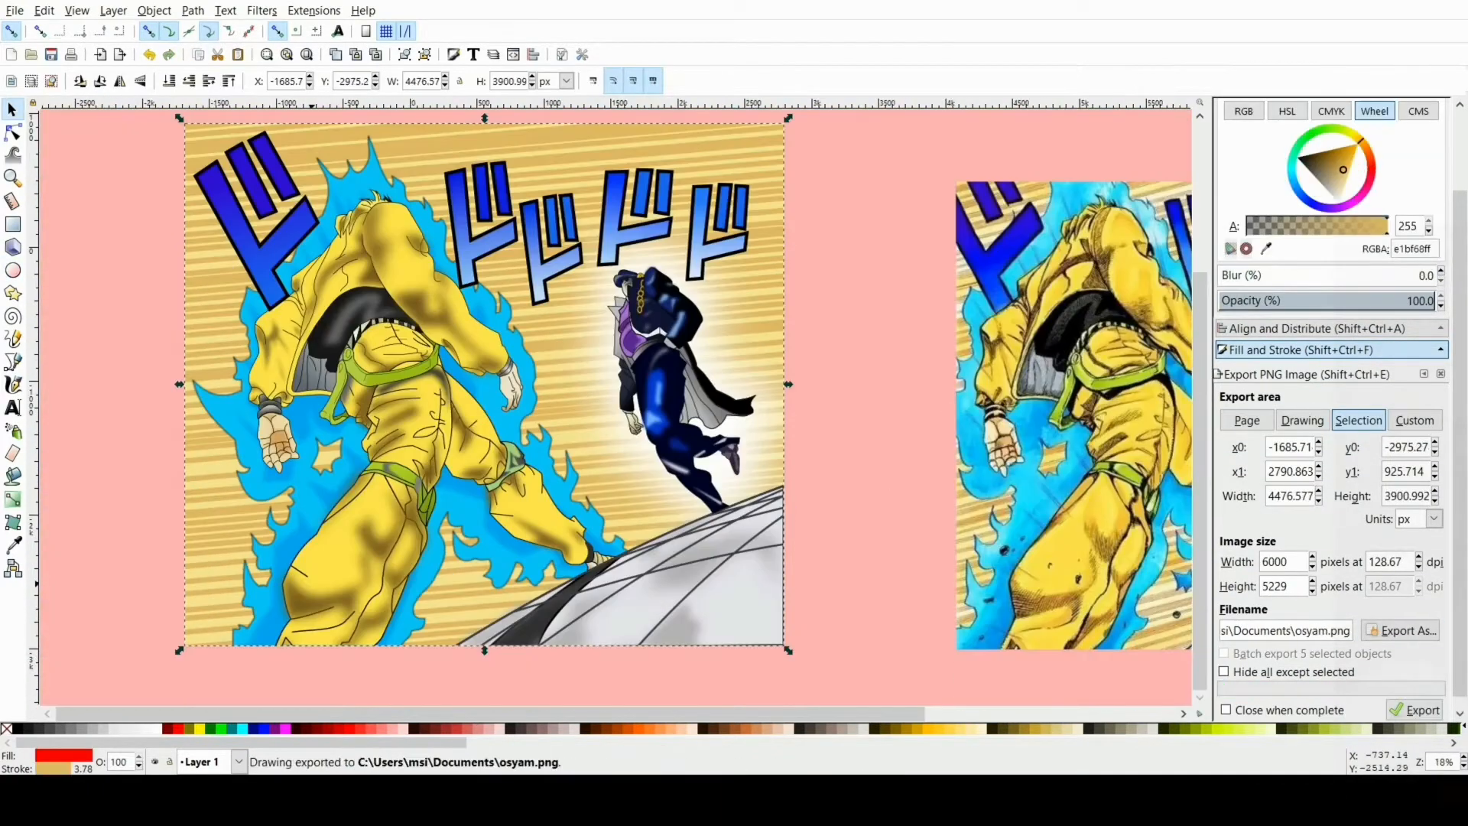